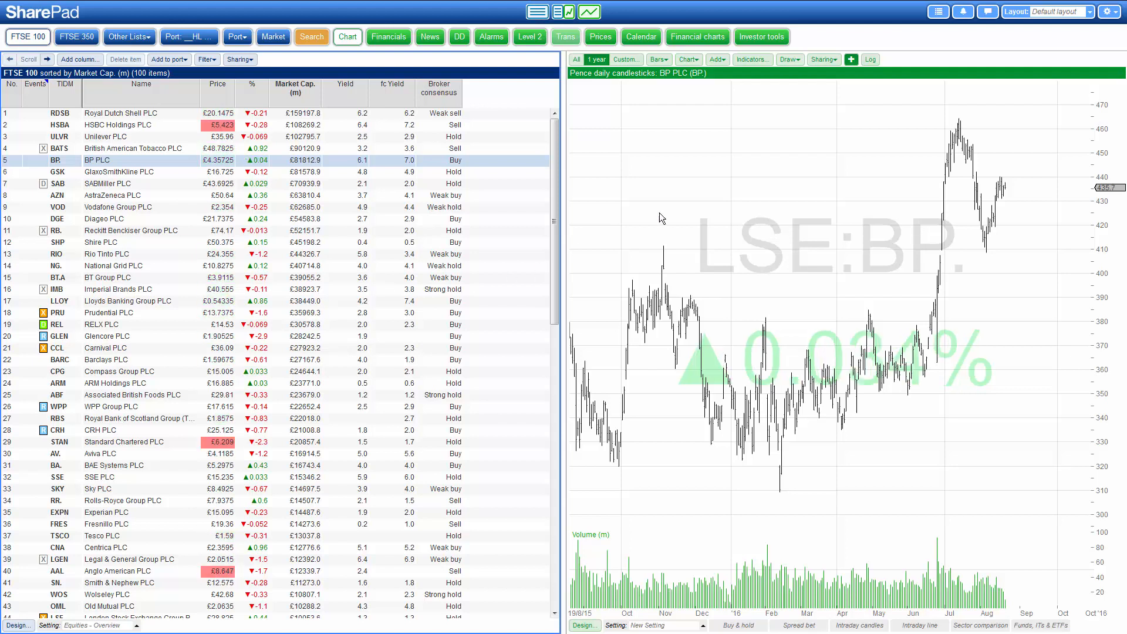
{"action": "mouse_move", "coordinate": [1014, 45]}
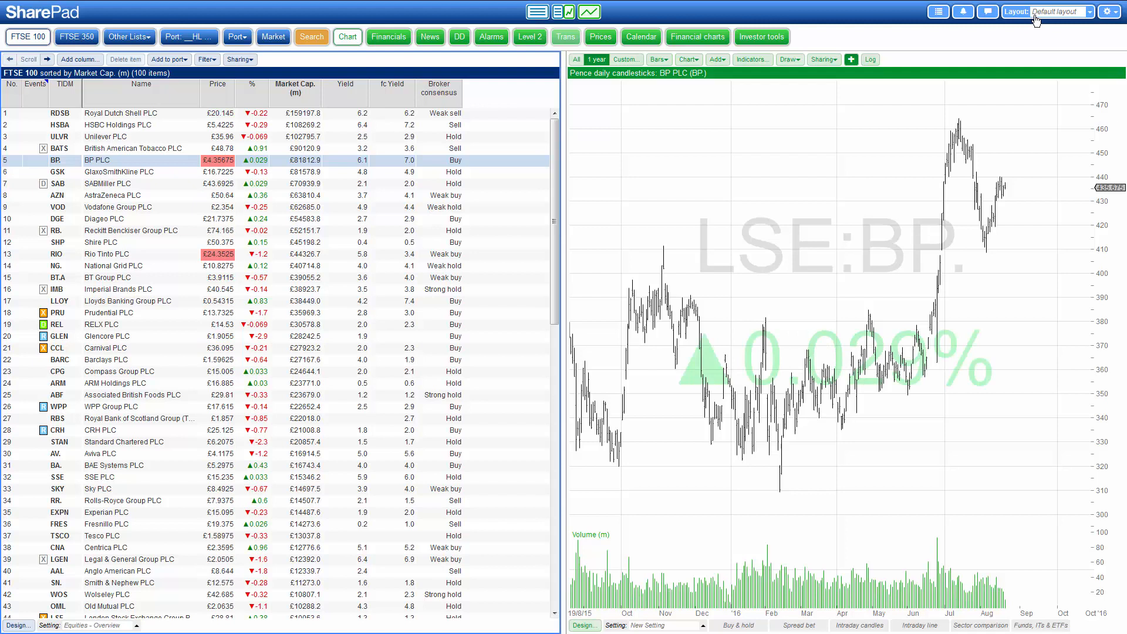
Open the Layout dropdown showing saved layouts and the create-new option.
{"action": "left_click", "coordinate": [1057, 12]}
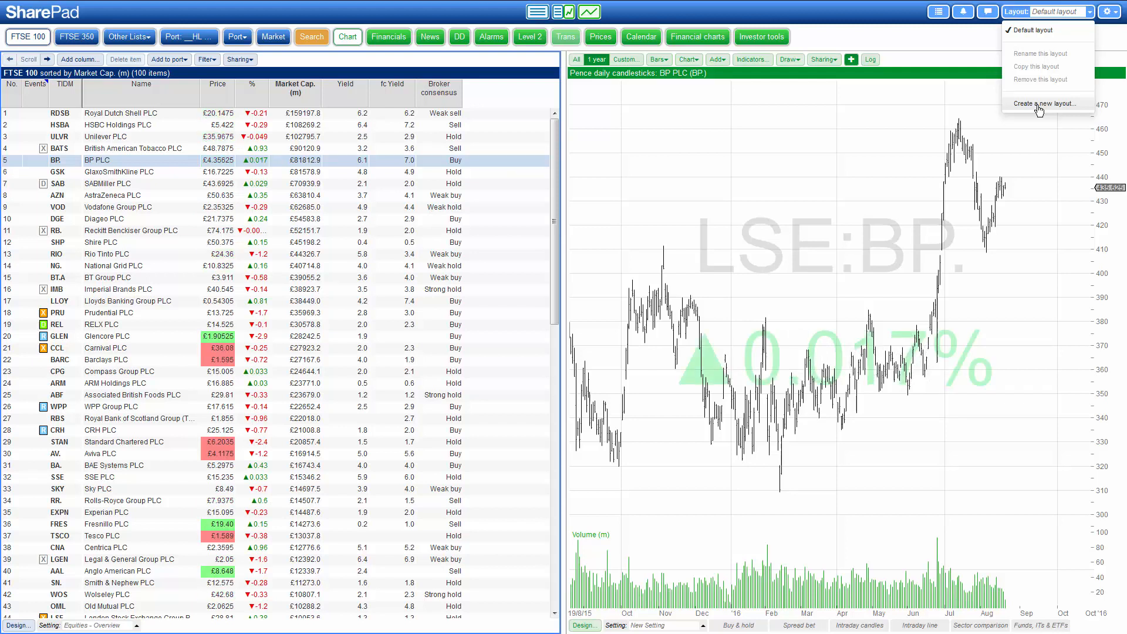
Start a new layout, scroll through the template list and open the Show filter.
{"action": "left_click", "coordinate": [1046, 103]}
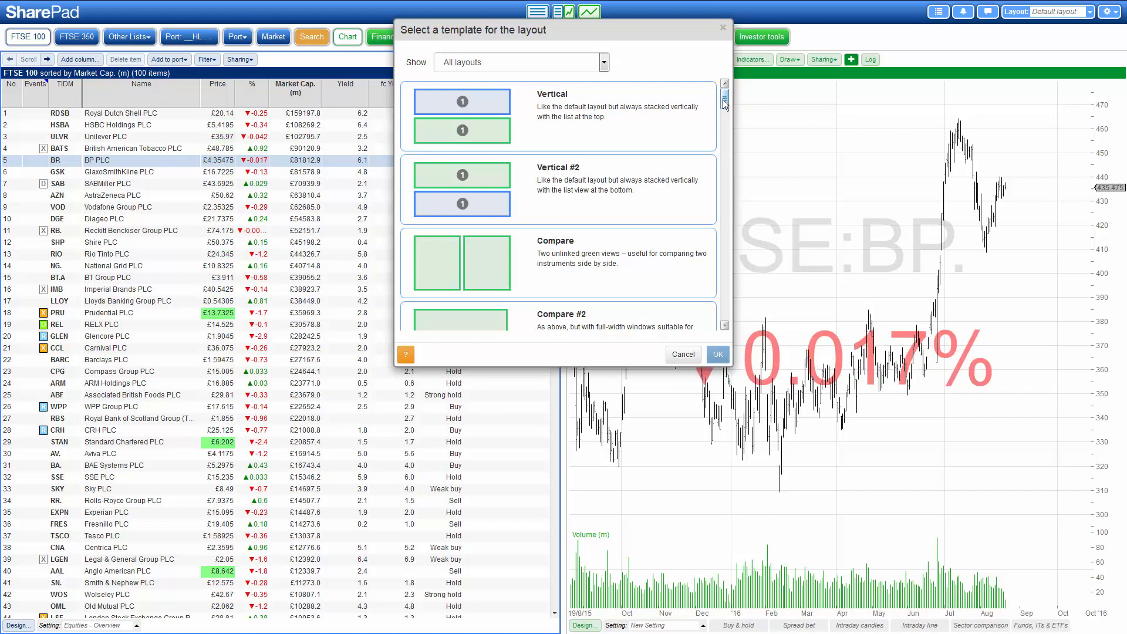
{"action": "scroll", "scroll_direction": "down", "scroll_amount": 3}
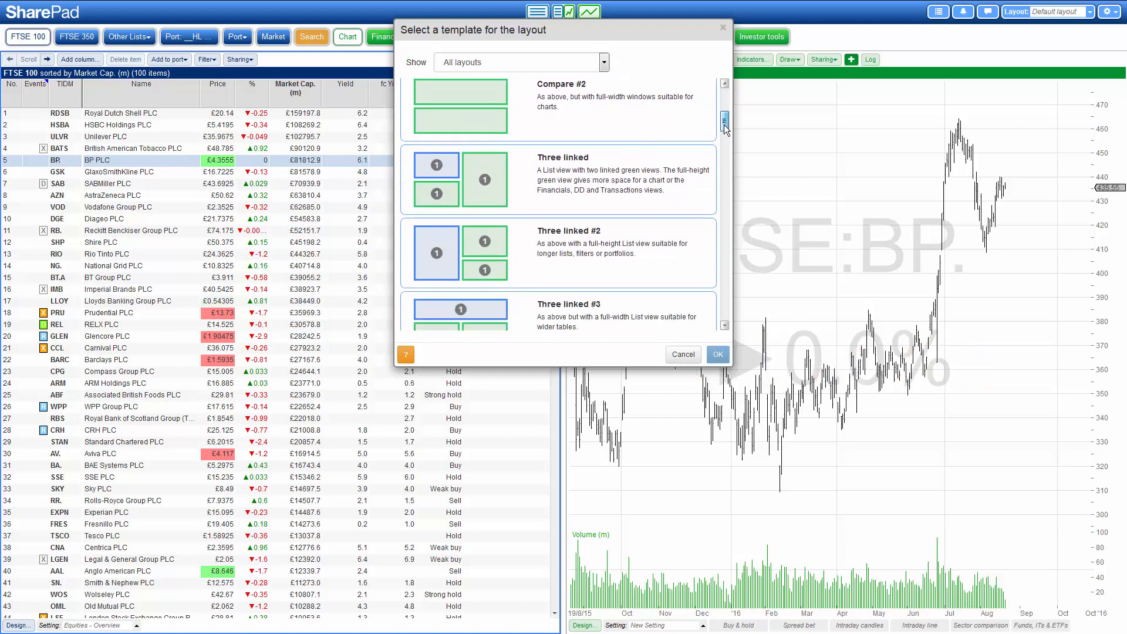
{"action": "scroll", "scroll_direction": "down", "scroll_amount": 3}
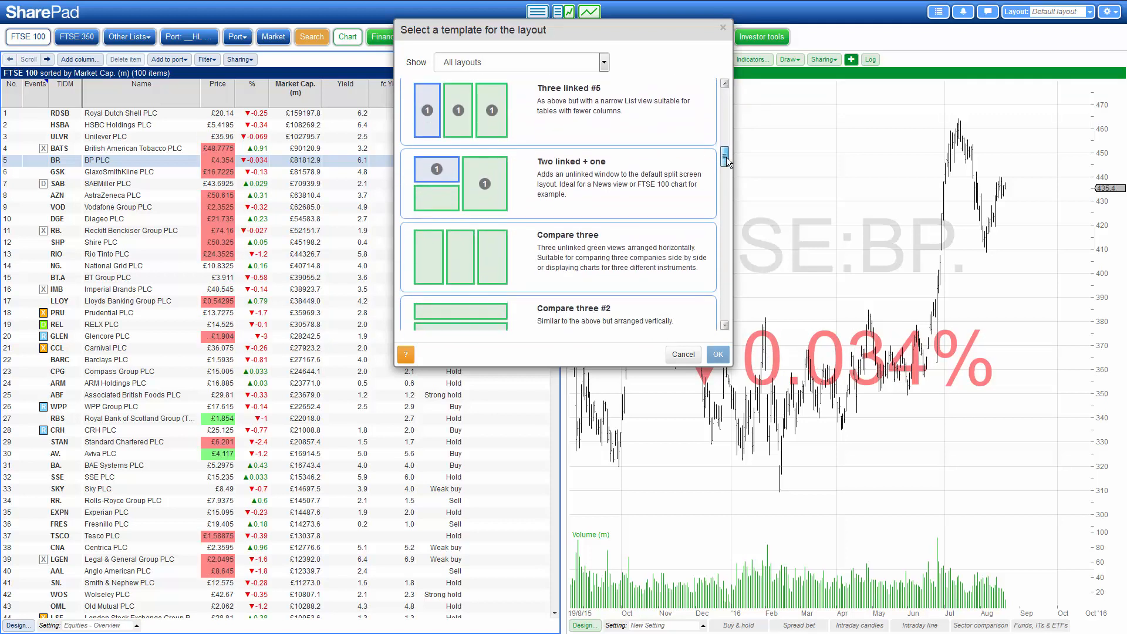
{"action": "scroll", "scroll_direction": "down", "scroll_amount": 3}
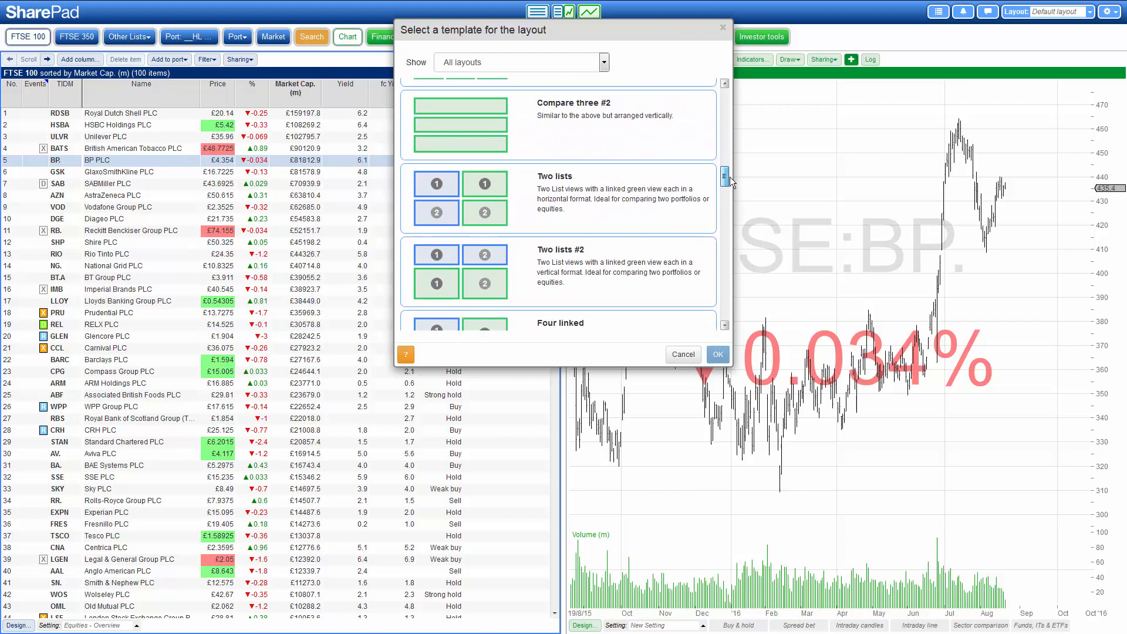
{"action": "scroll", "scroll_direction": "down", "scroll_amount": 3}
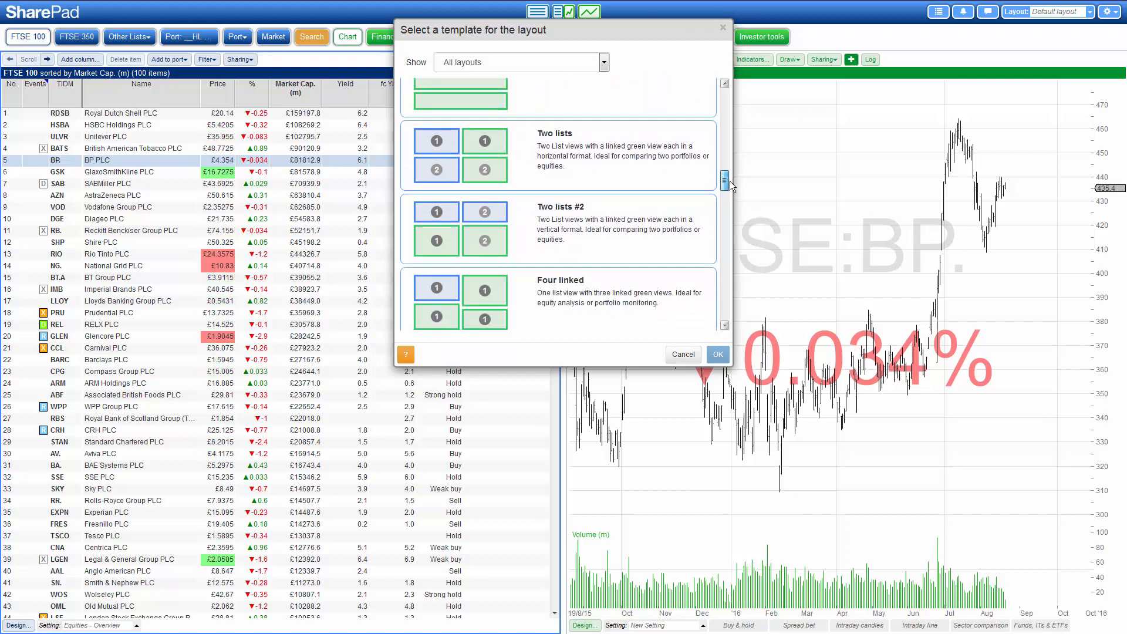
{"action": "scroll", "scroll_direction": "up", "scroll_amount": 3}
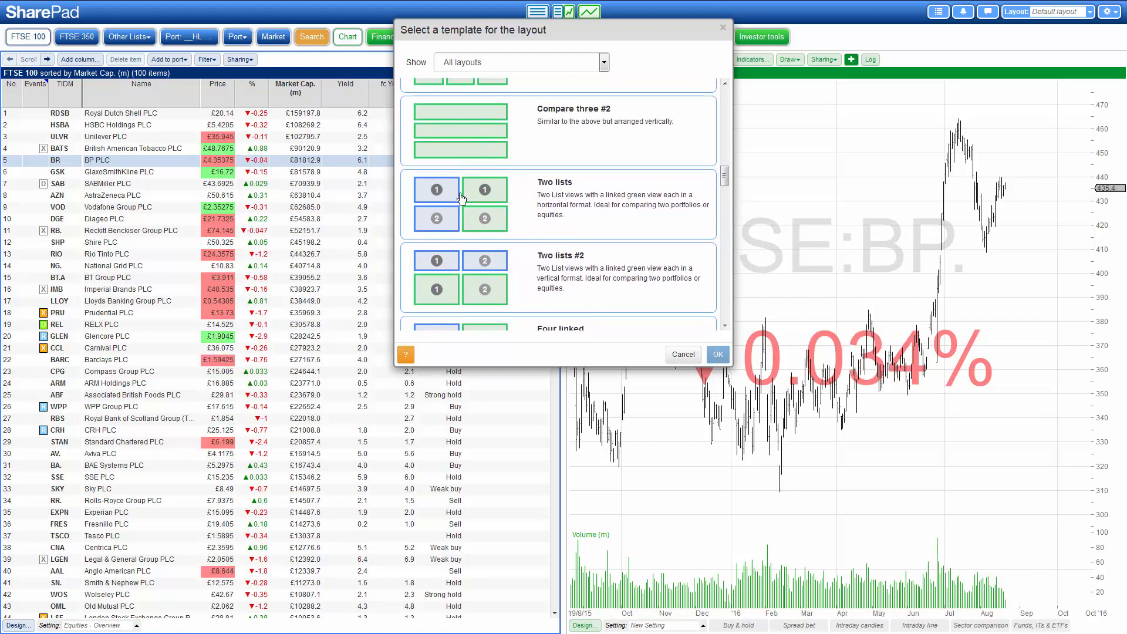
{"action": "mouse_move", "coordinate": [589, 216]}
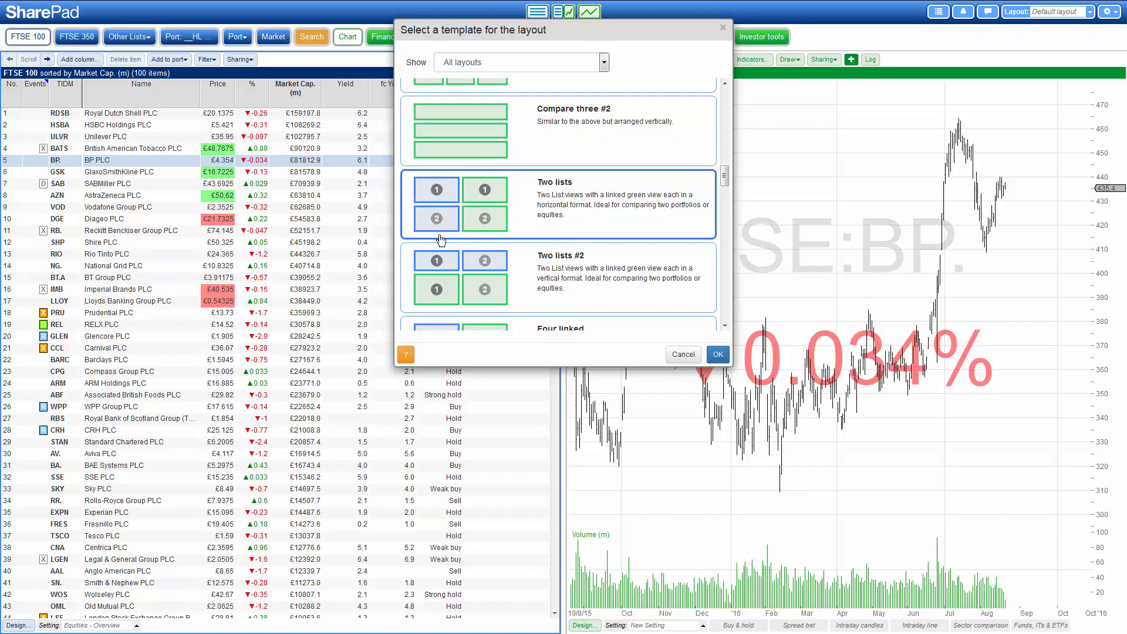
{"action": "mouse_move", "coordinate": [474, 224]}
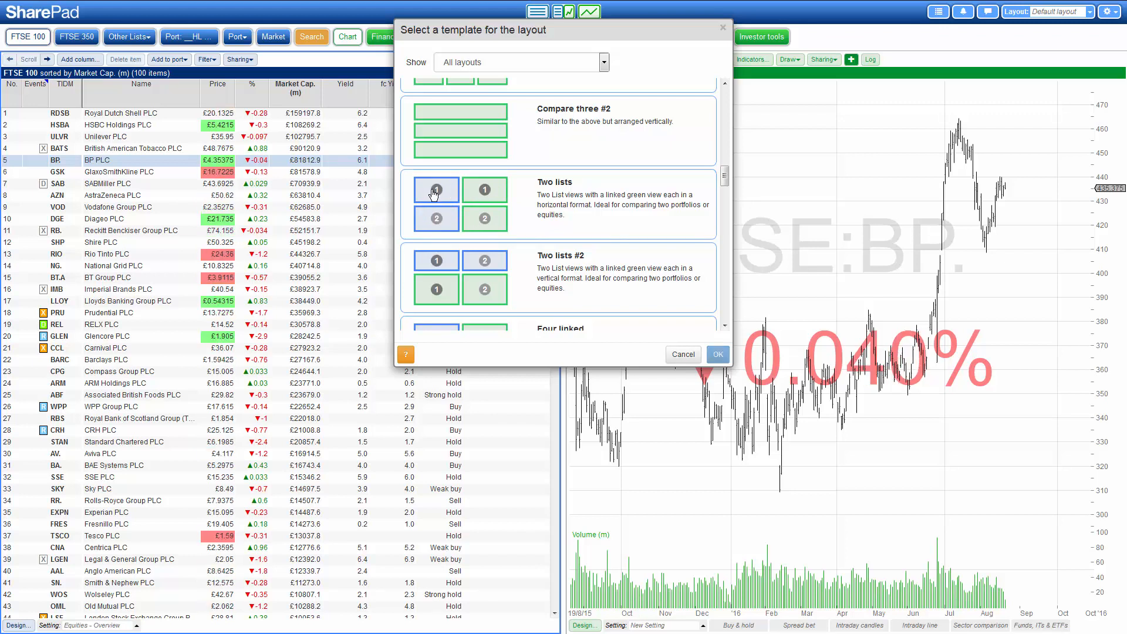
{"action": "left_click", "coordinate": [461, 205]}
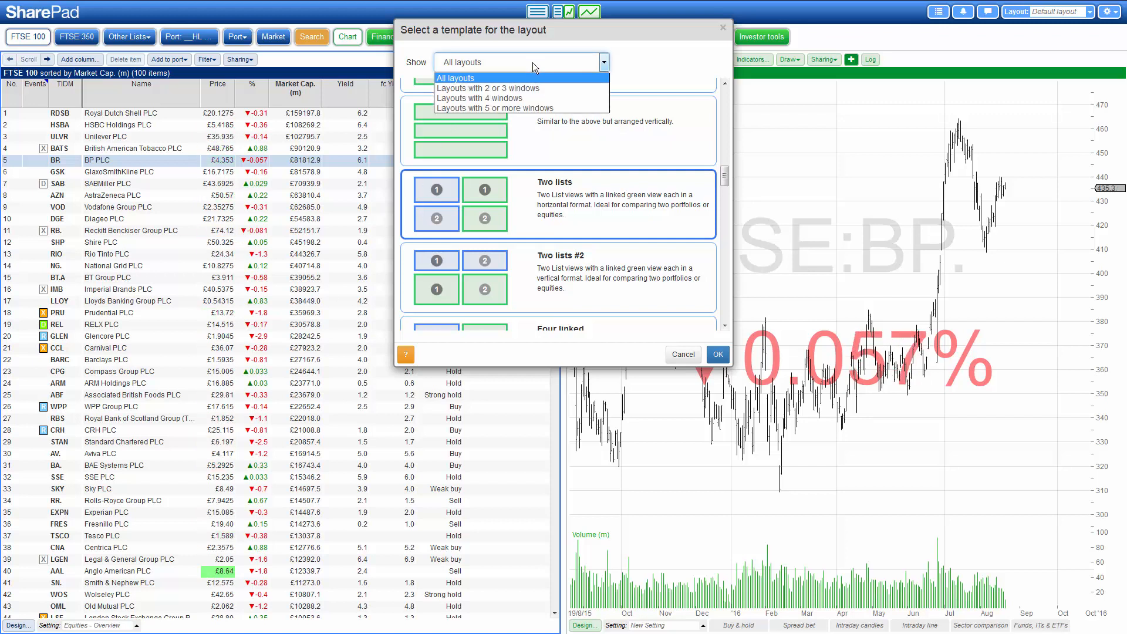
{"action": "mouse_move", "coordinate": [488, 88]}
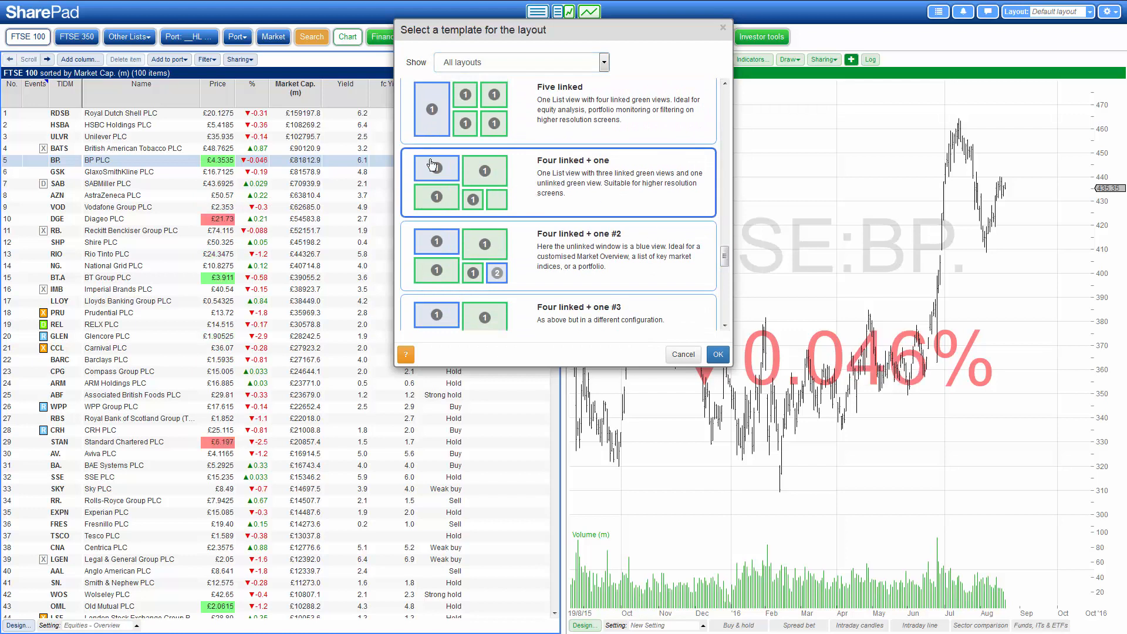
{"action": "mouse_move", "coordinate": [716, 355]}
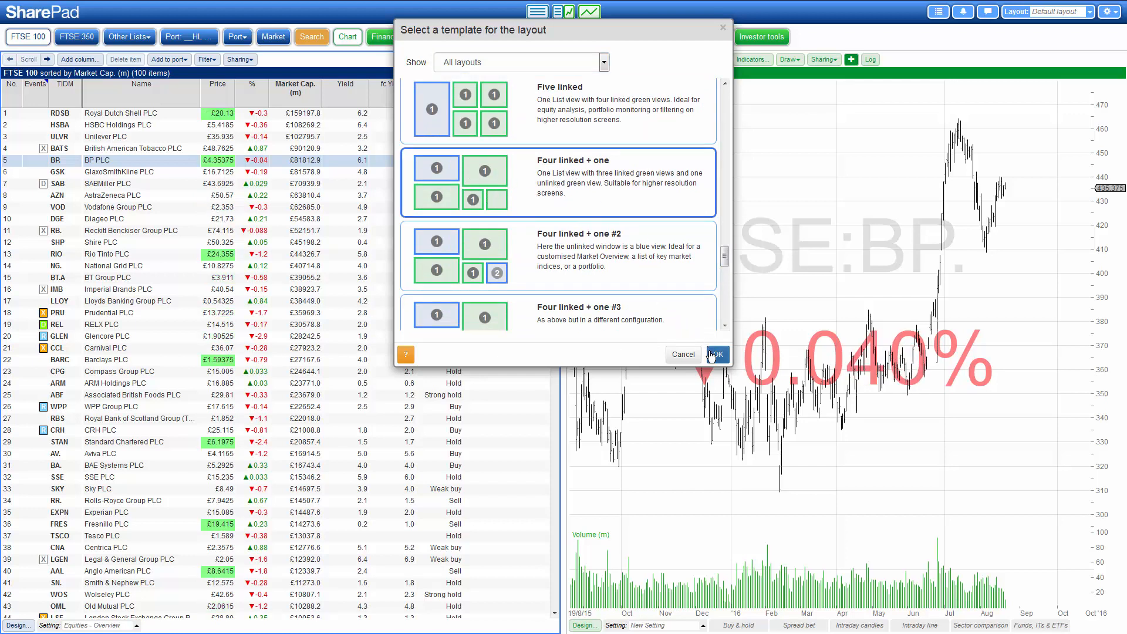
Confirm the 'Four linked + one' template to reach the layout naming prompt.
{"action": "left_click", "coordinate": [714, 354]}
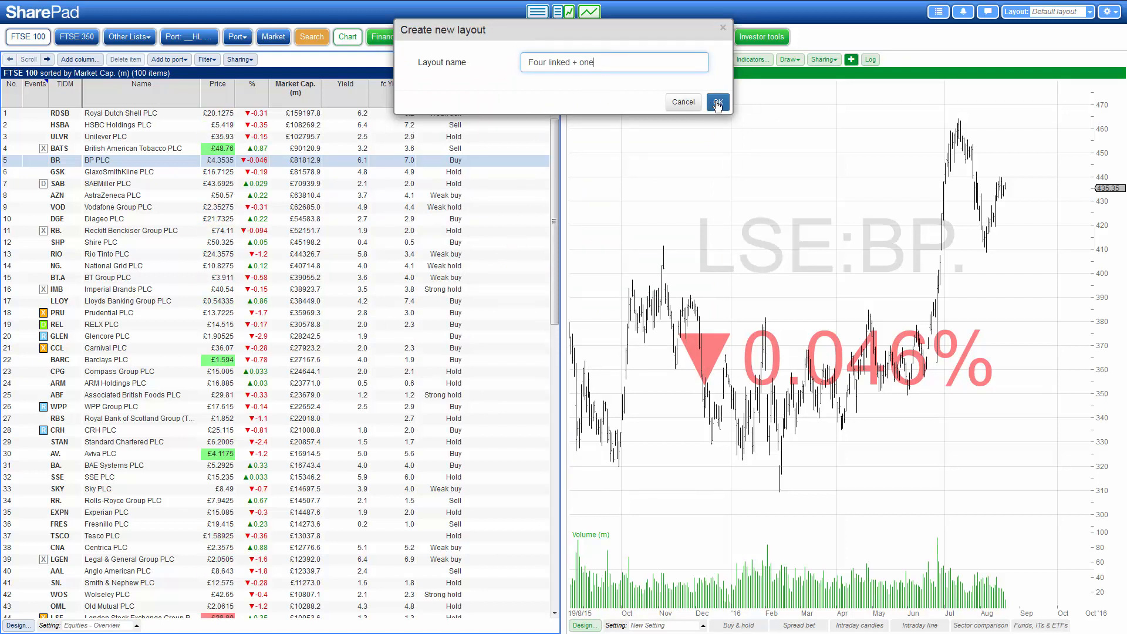
Create the 'Four linked + one' layout, then view and close a Royal Dutch Shell news story.
{"action": "left_click", "coordinate": [718, 102]}
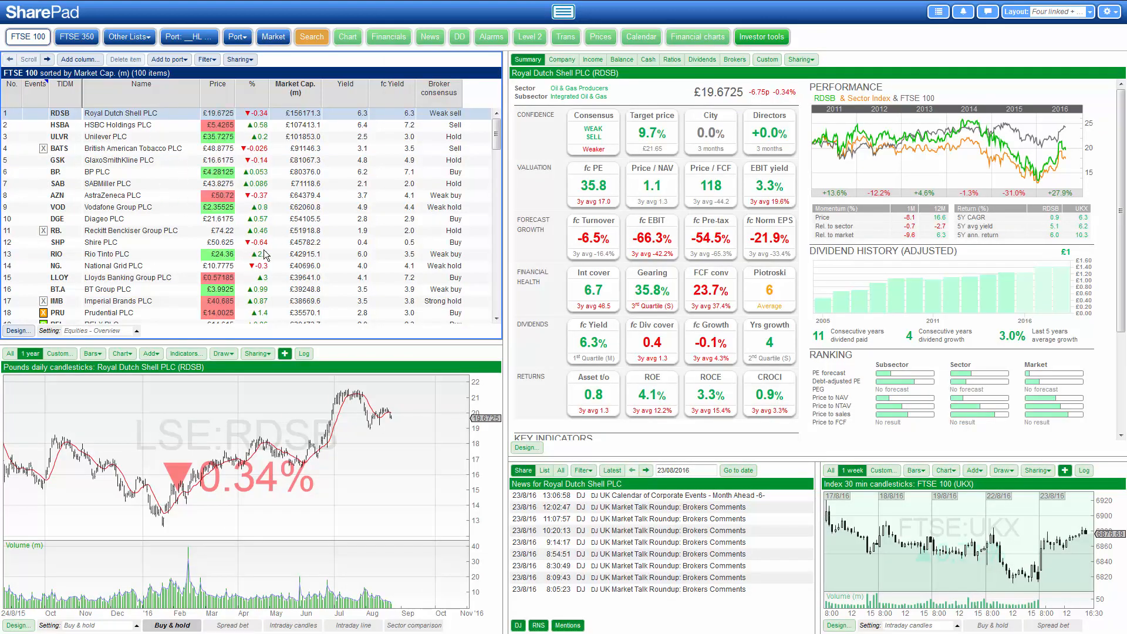
{"action": "mouse_move", "coordinate": [366, 374]}
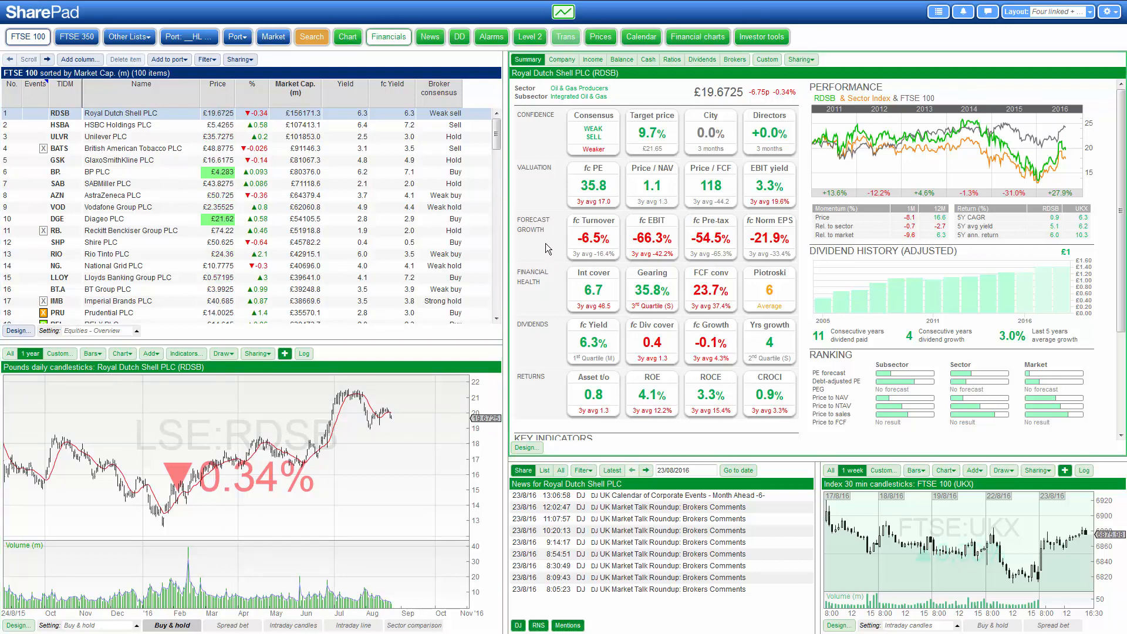
{"action": "left_click", "coordinate": [666, 518]}
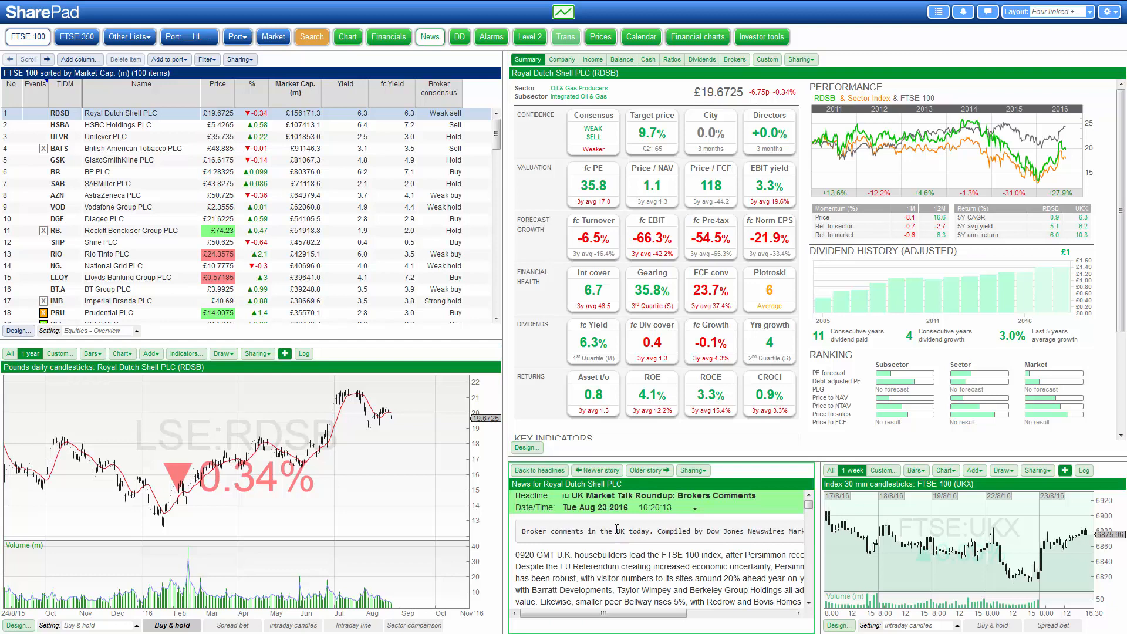
{"action": "left_click", "coordinate": [544, 470]}
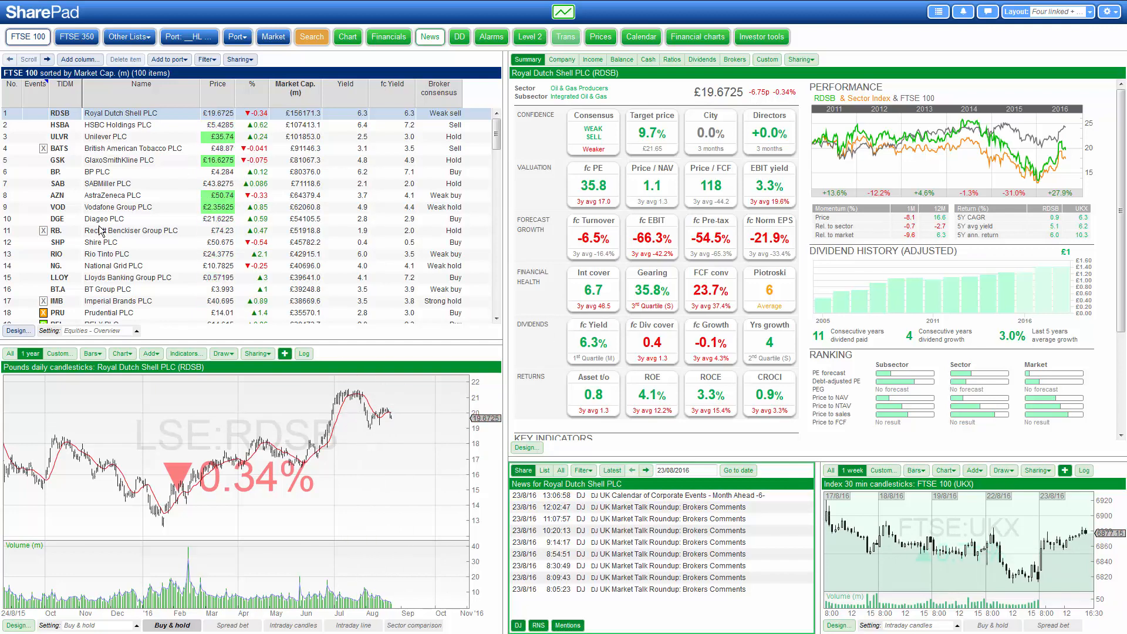
Select Diageo, then GlaxoSmithKline in the FTSE 100 list to update the linked panes.
{"action": "left_click", "coordinate": [108, 218]}
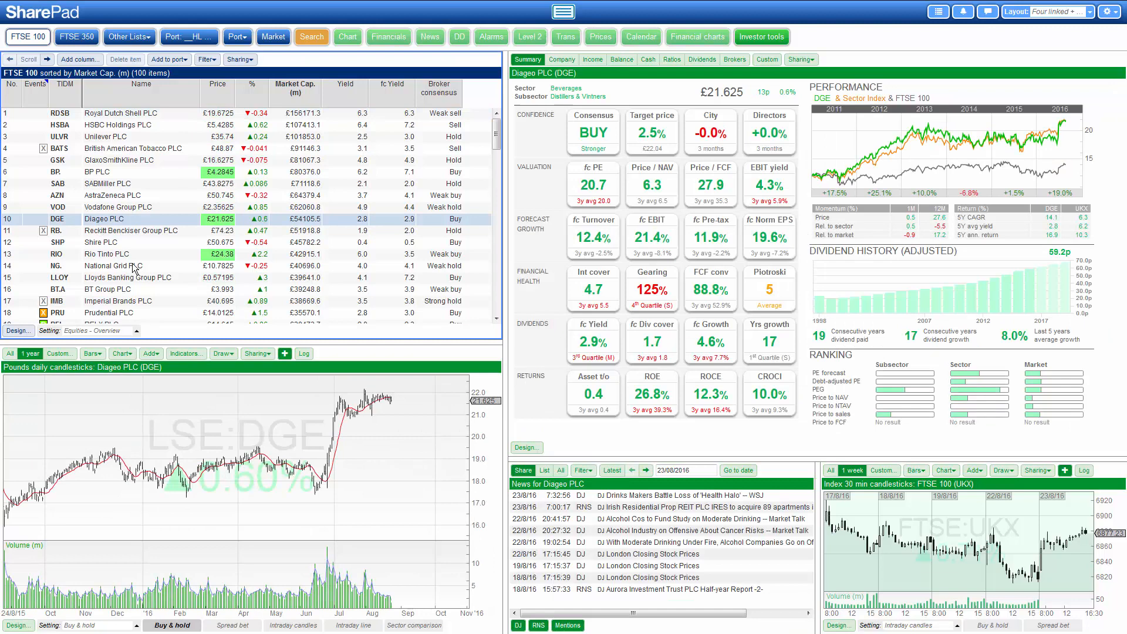
{"action": "left_click", "coordinate": [108, 183]}
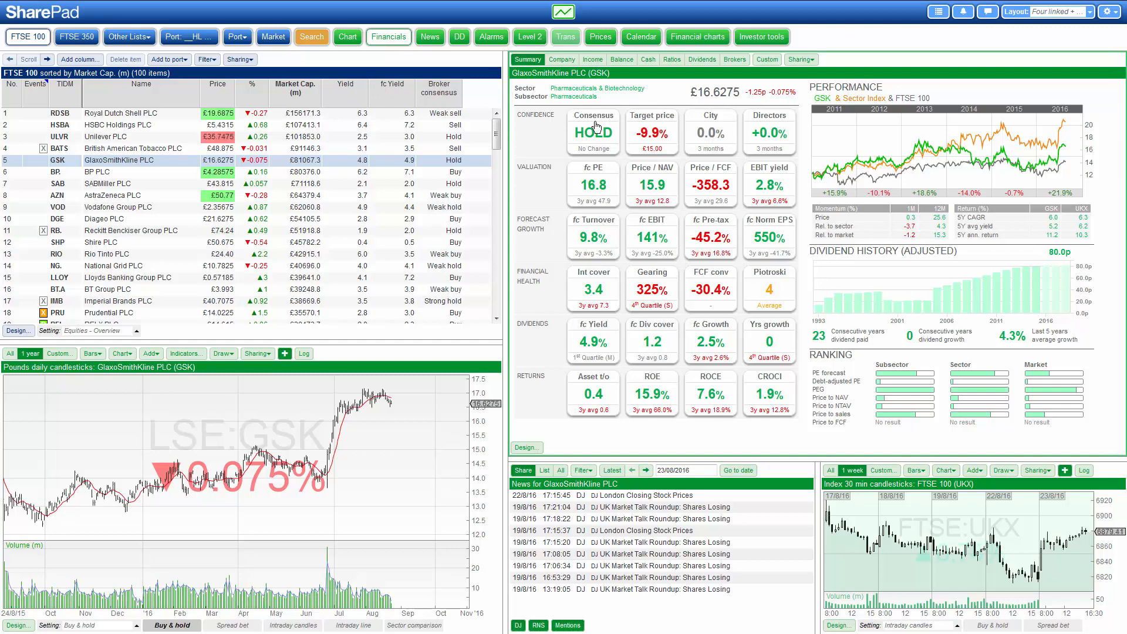
{"action": "mouse_move", "coordinate": [563, 11]}
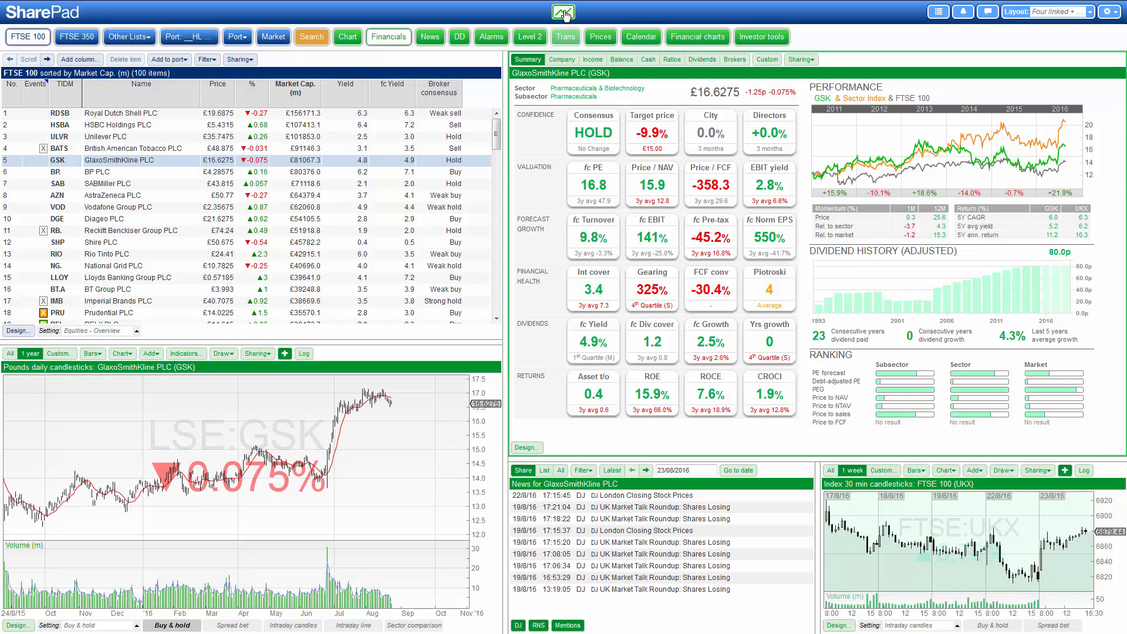
{"action": "left_click", "coordinate": [562, 12]}
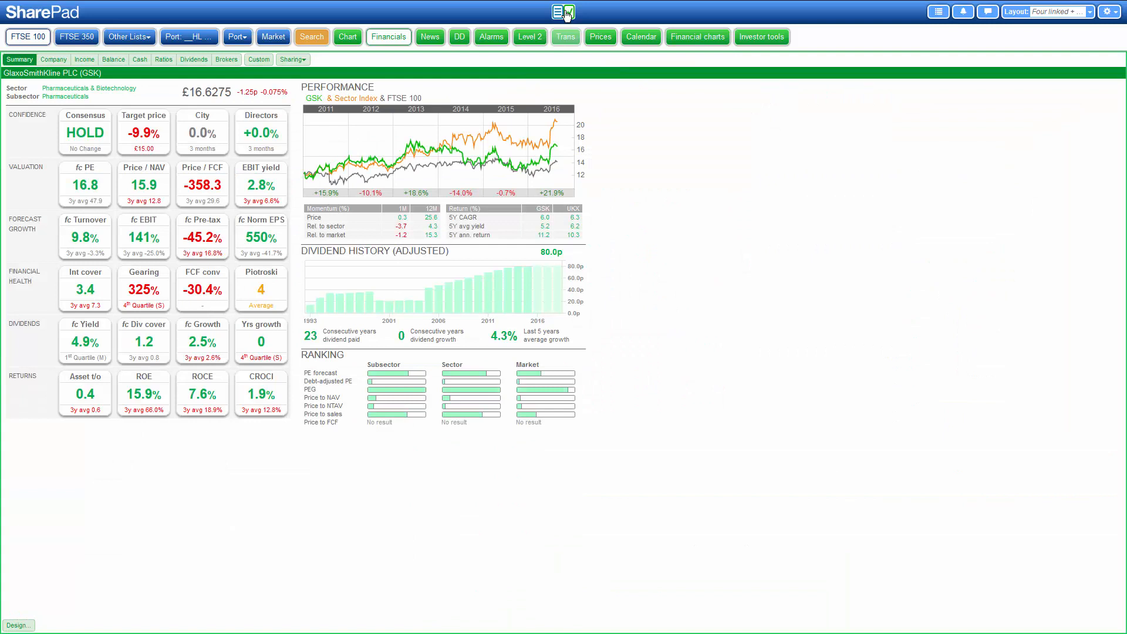
{"action": "left_click", "coordinate": [564, 11]}
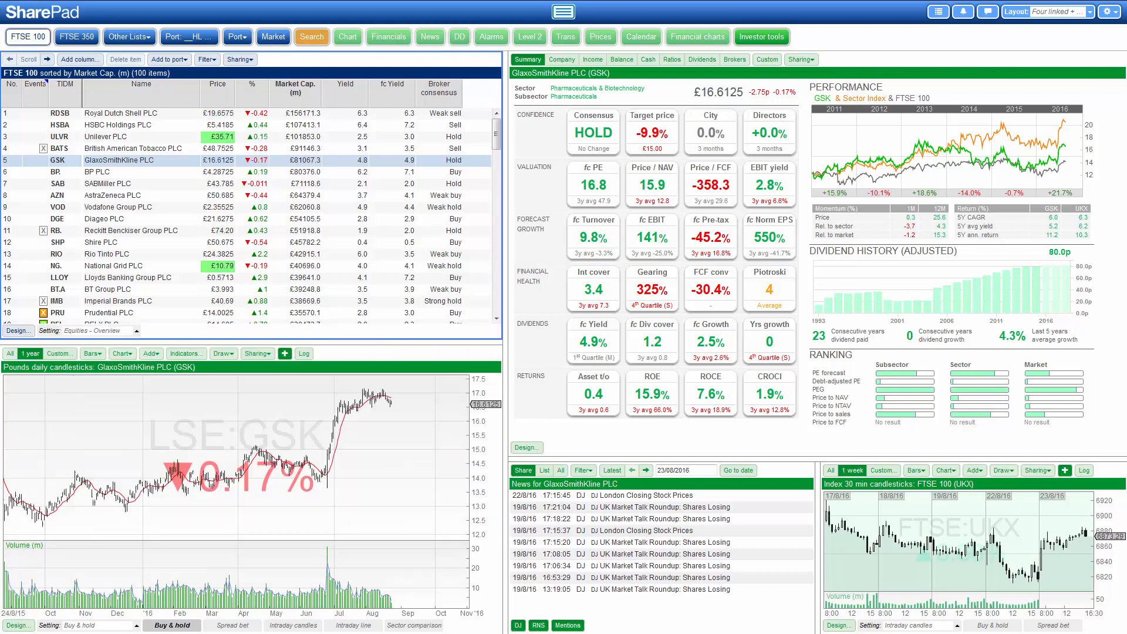
Scroll the company list down slightly.
{"action": "scroll", "scroll_direction": "down", "scroll_amount": 3}
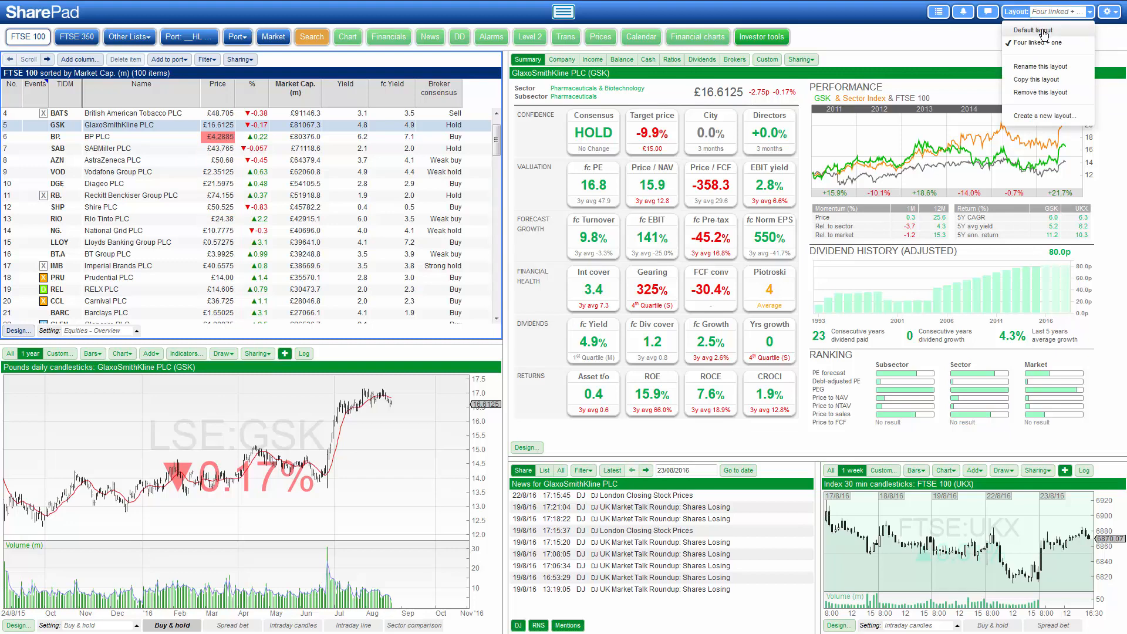
Switch to the default layout, then back to 'Four linked + one'.
{"action": "left_click", "coordinate": [1033, 30]}
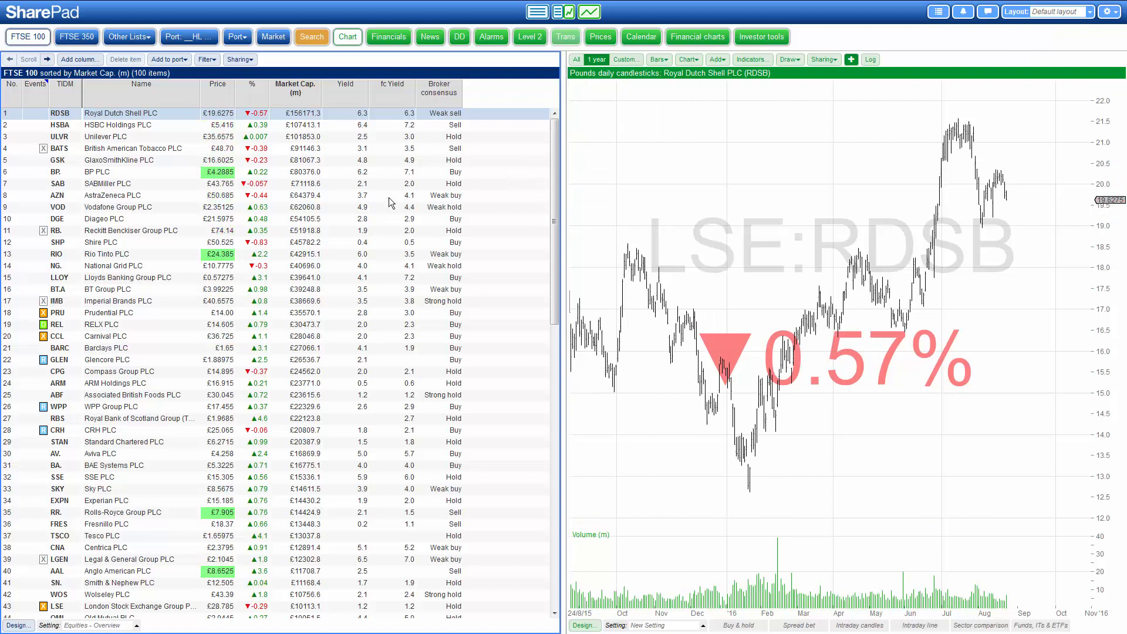
{"action": "mouse_move", "coordinate": [886, 143]}
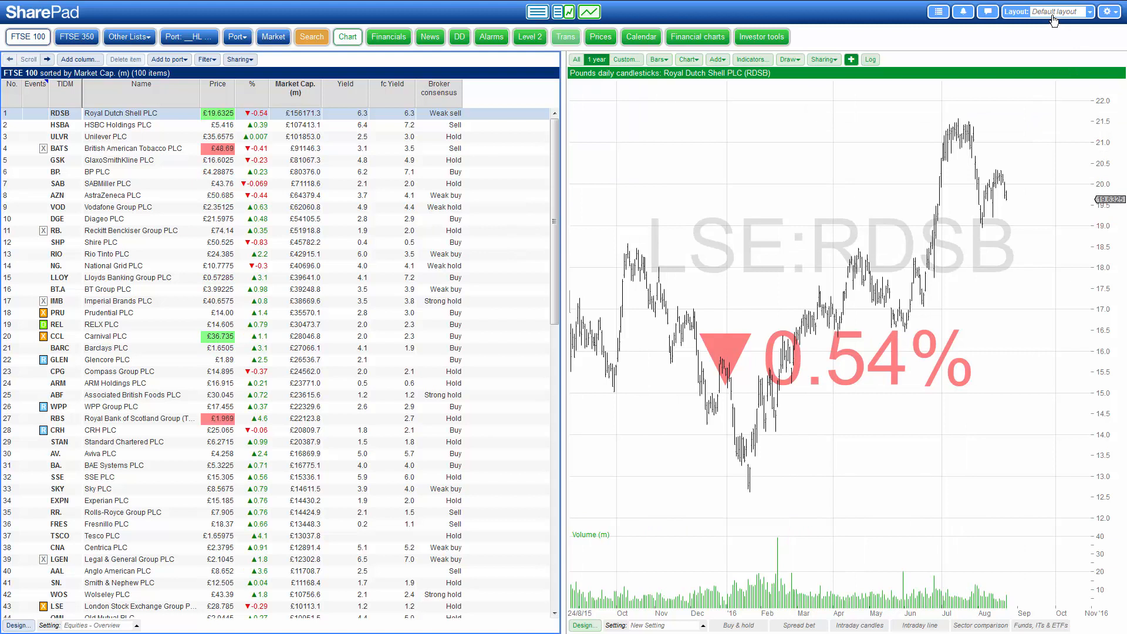
{"action": "left_click", "coordinate": [1075, 12]}
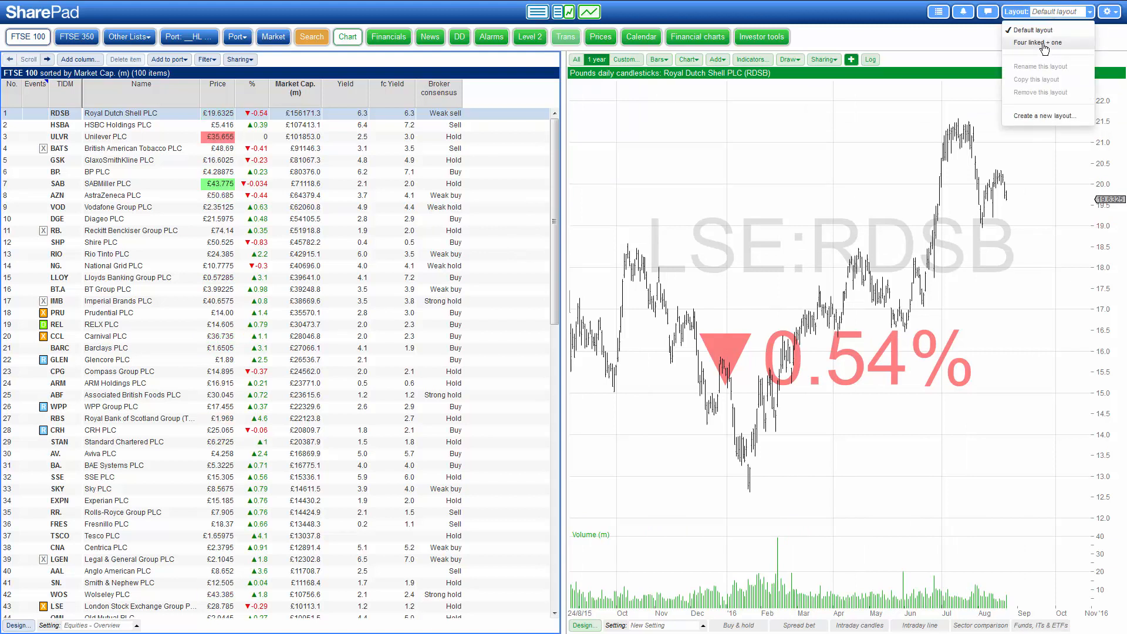
{"action": "left_click", "coordinate": [1041, 42]}
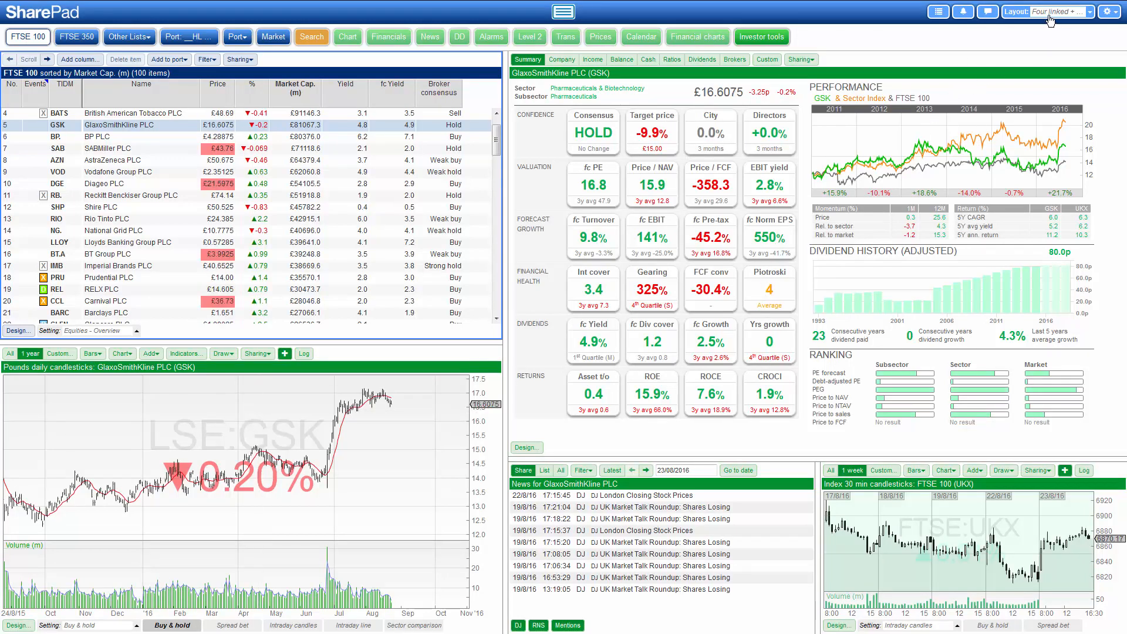
Glance at the Layout menu, then open the gear menu with tutorials, help and account settings.
{"action": "left_click", "coordinate": [1072, 11]}
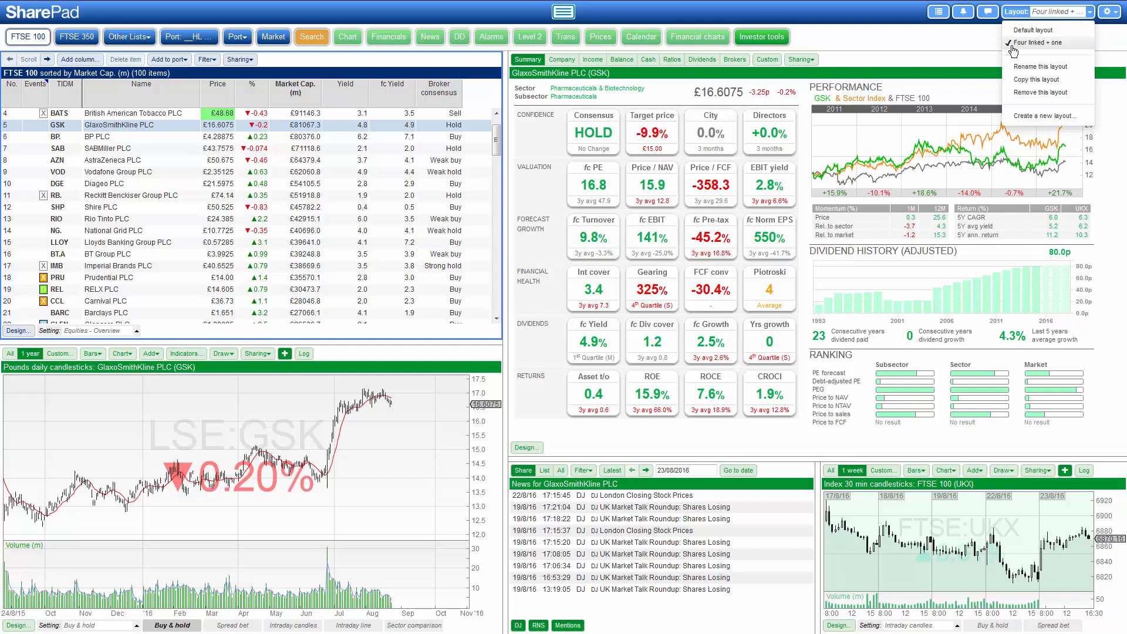
{"action": "mouse_move", "coordinate": [1043, 70]}
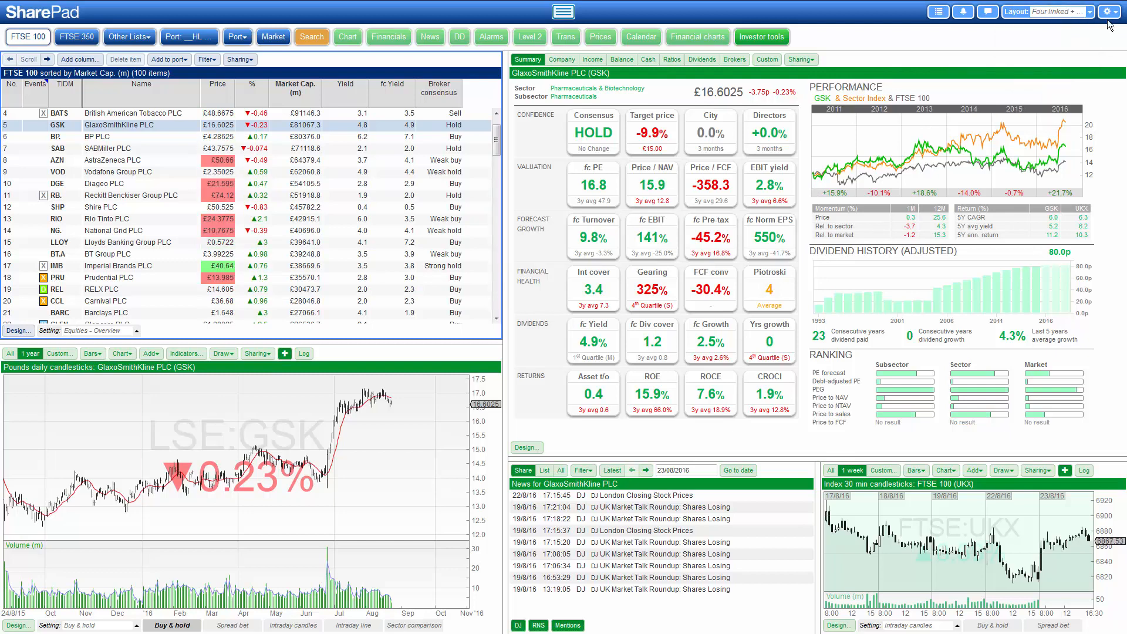
{"action": "left_click", "coordinate": [1109, 11]}
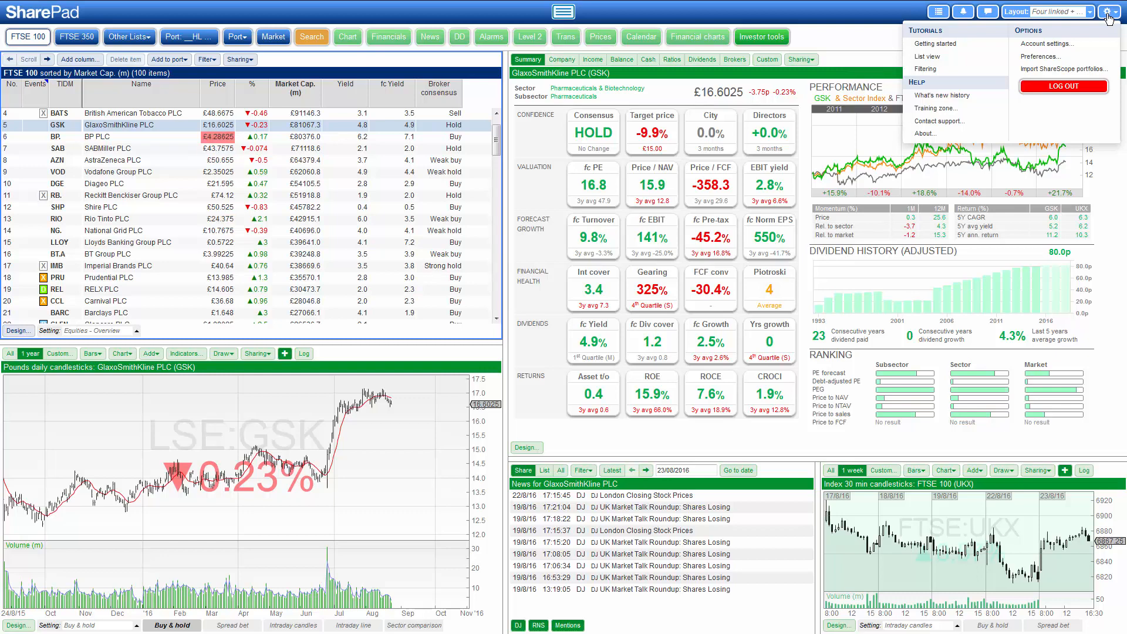